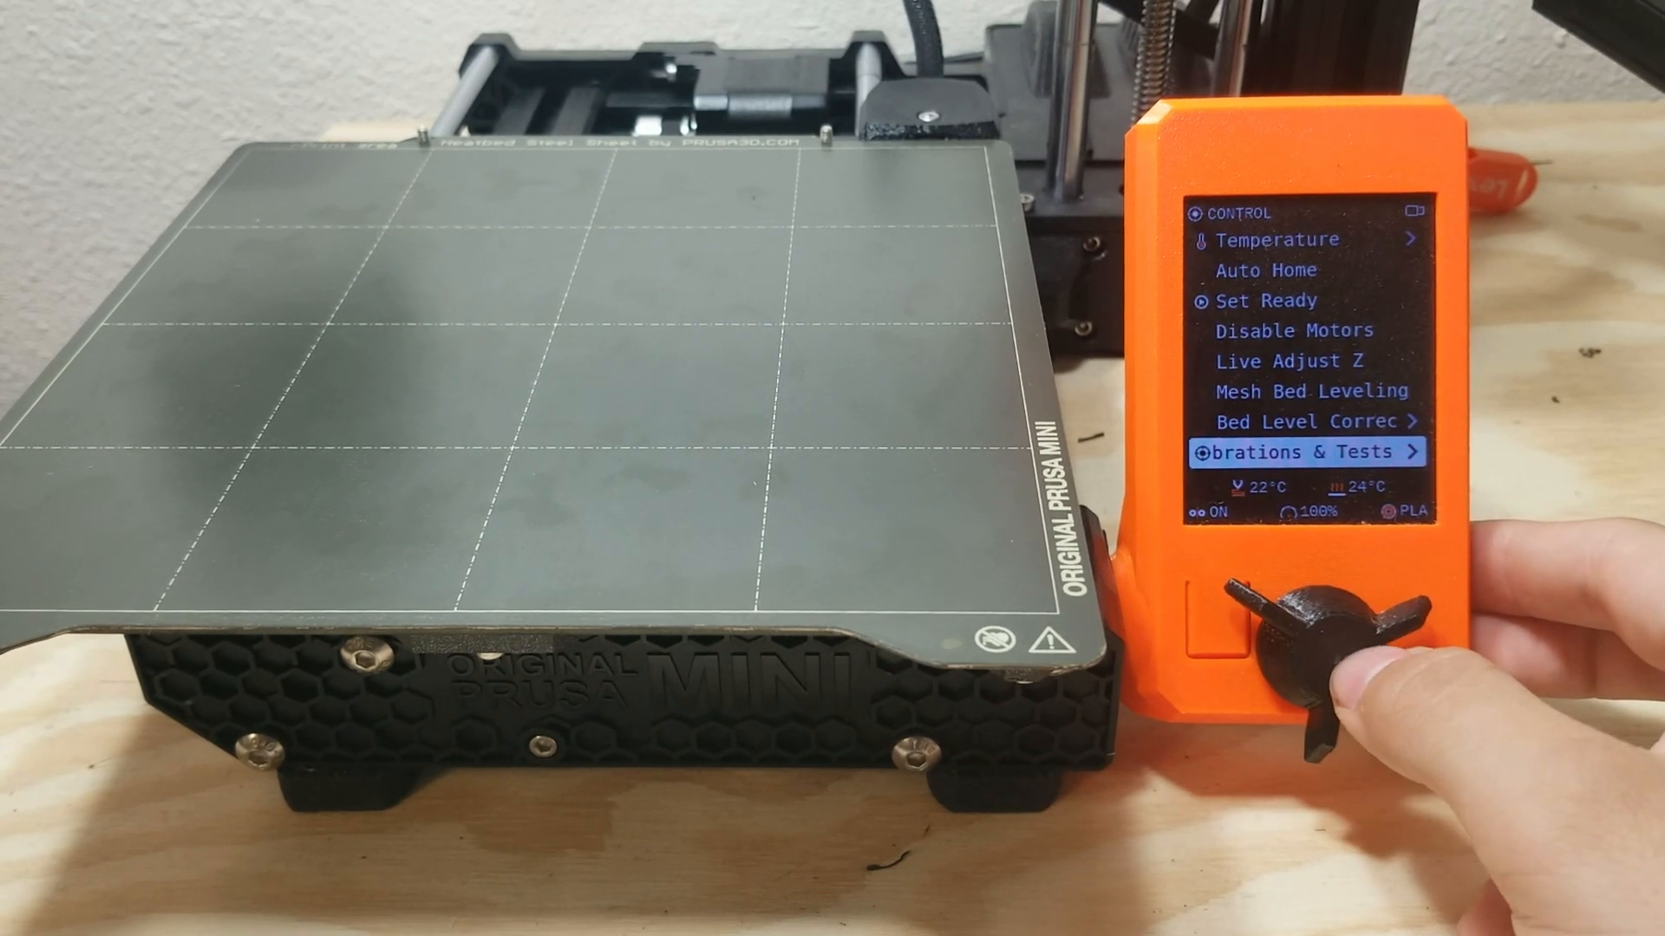
# - Enter the Calibrations & Tests menu and move the selection to First Layer Calibration
pyautogui.click(1300, 659)
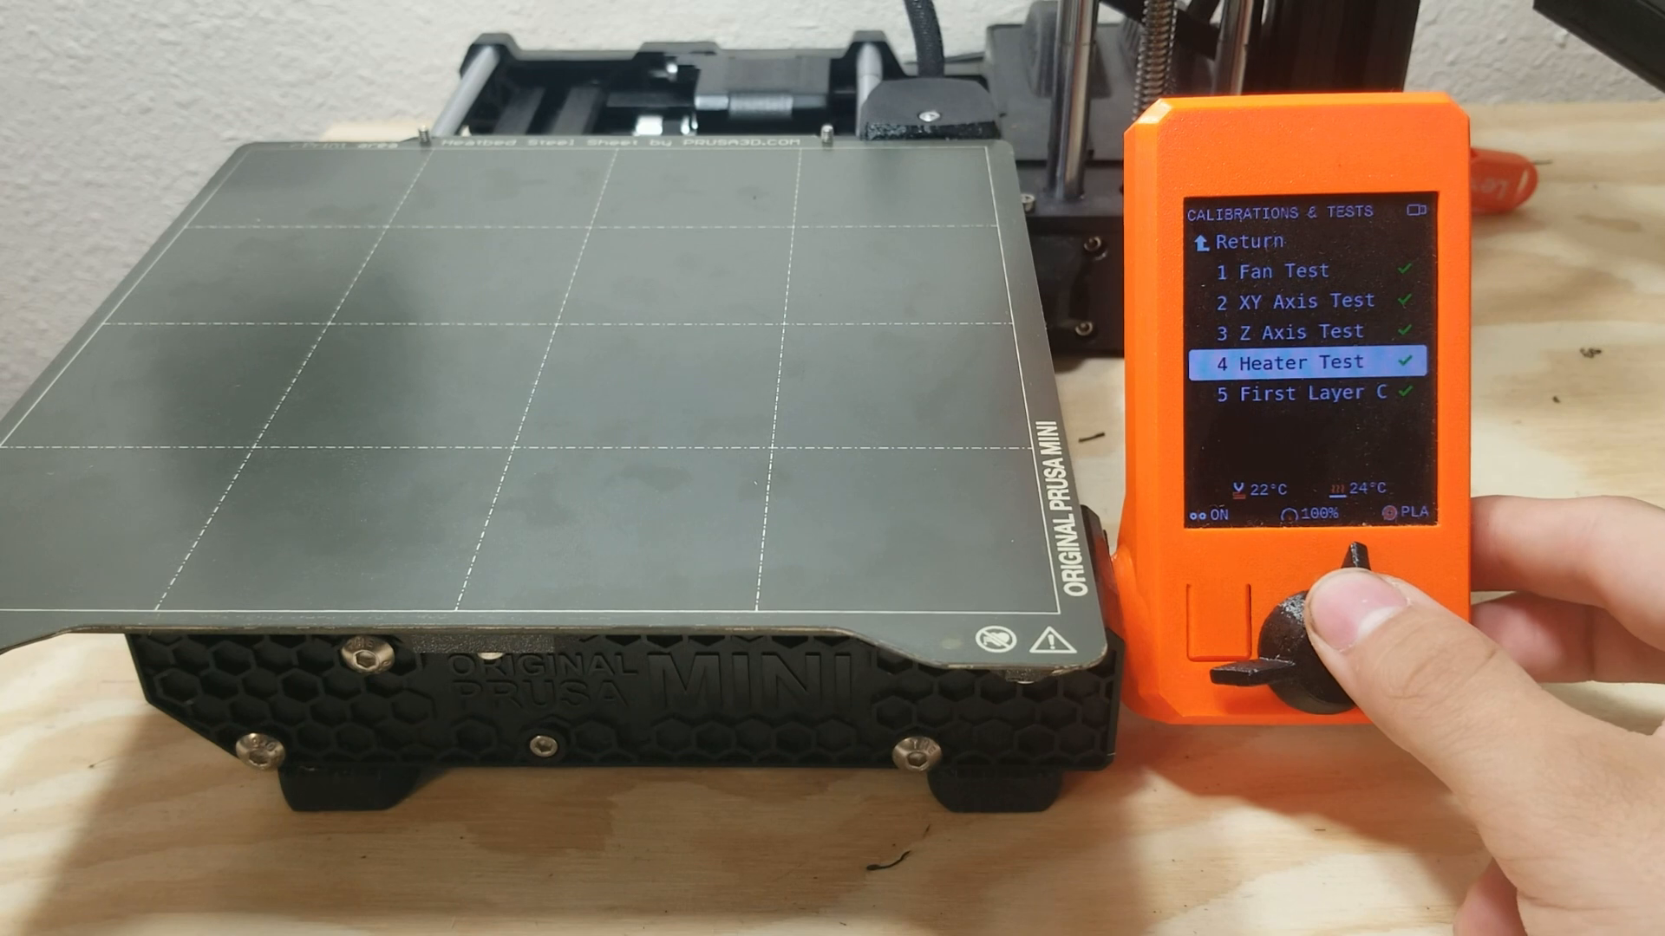
pyautogui.click(1306, 654)
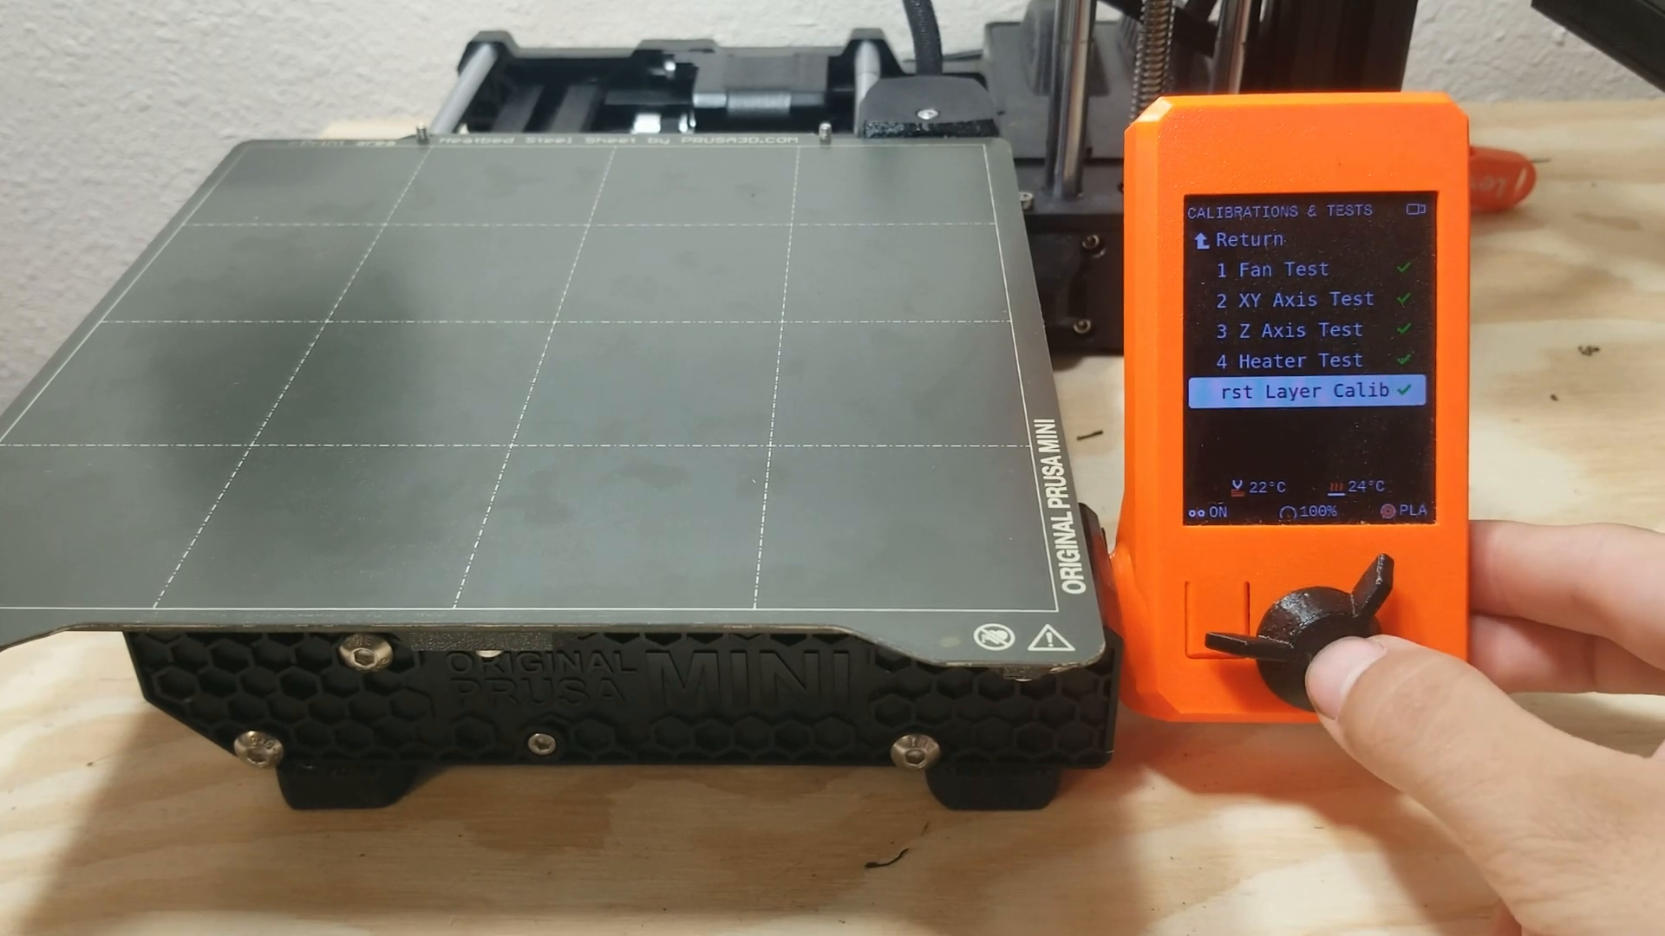
# - Start First Layer Calibration and choose NEXT to keep the currently loaded filament
pyautogui.click(1317, 616)
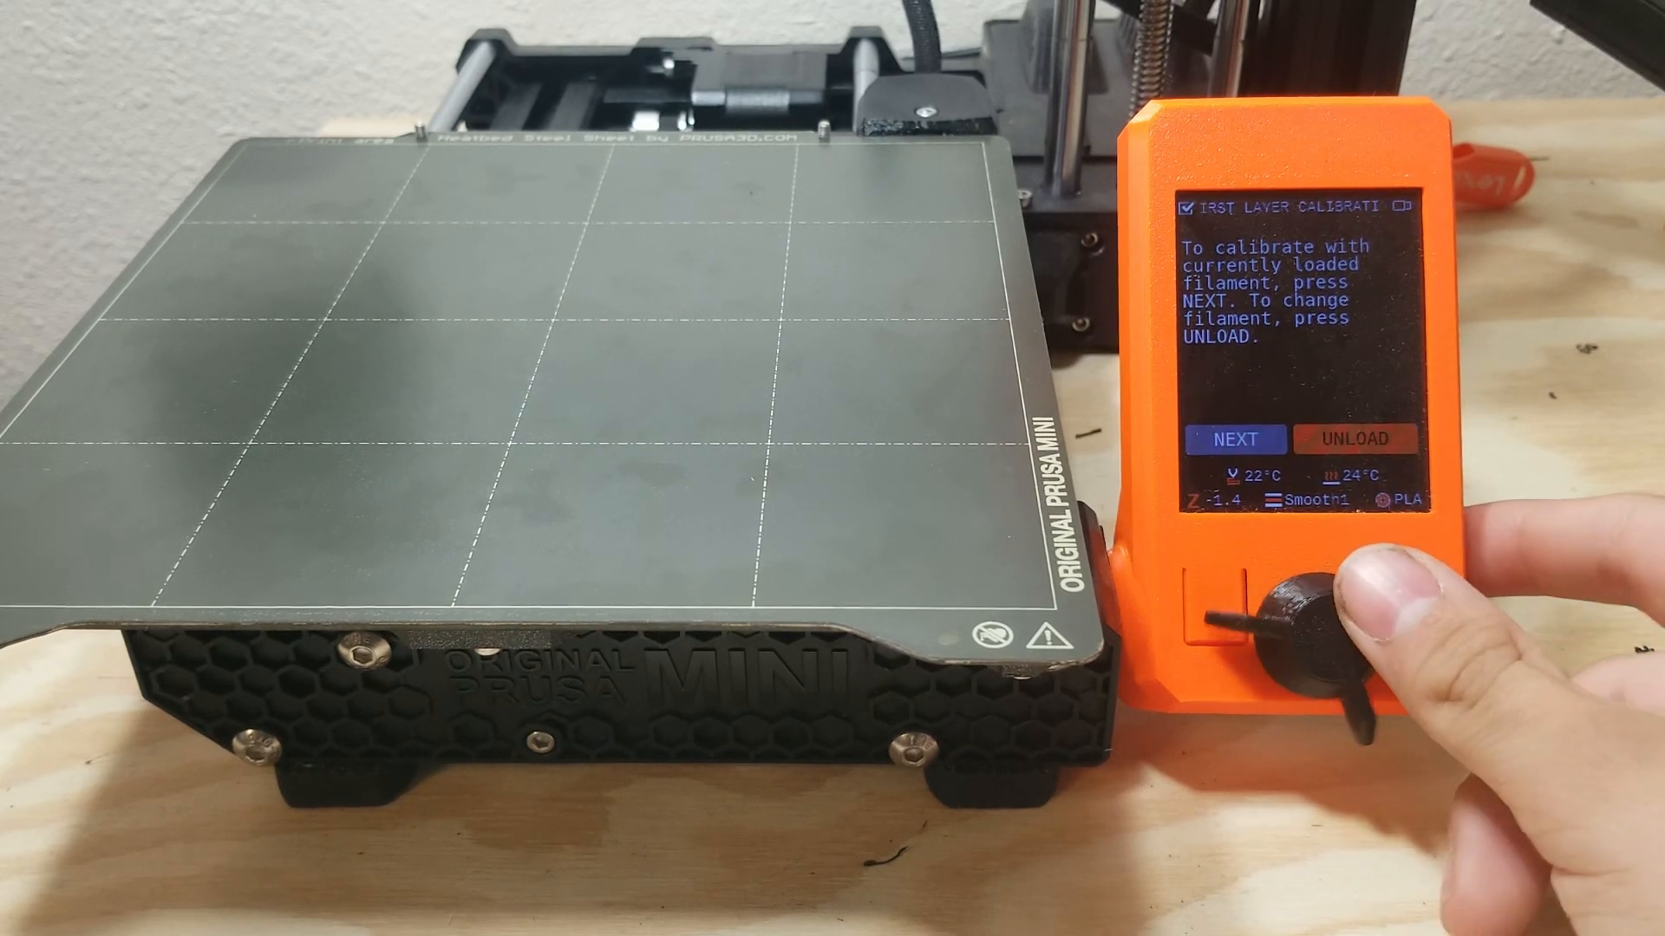
pyautogui.click(1290, 605)
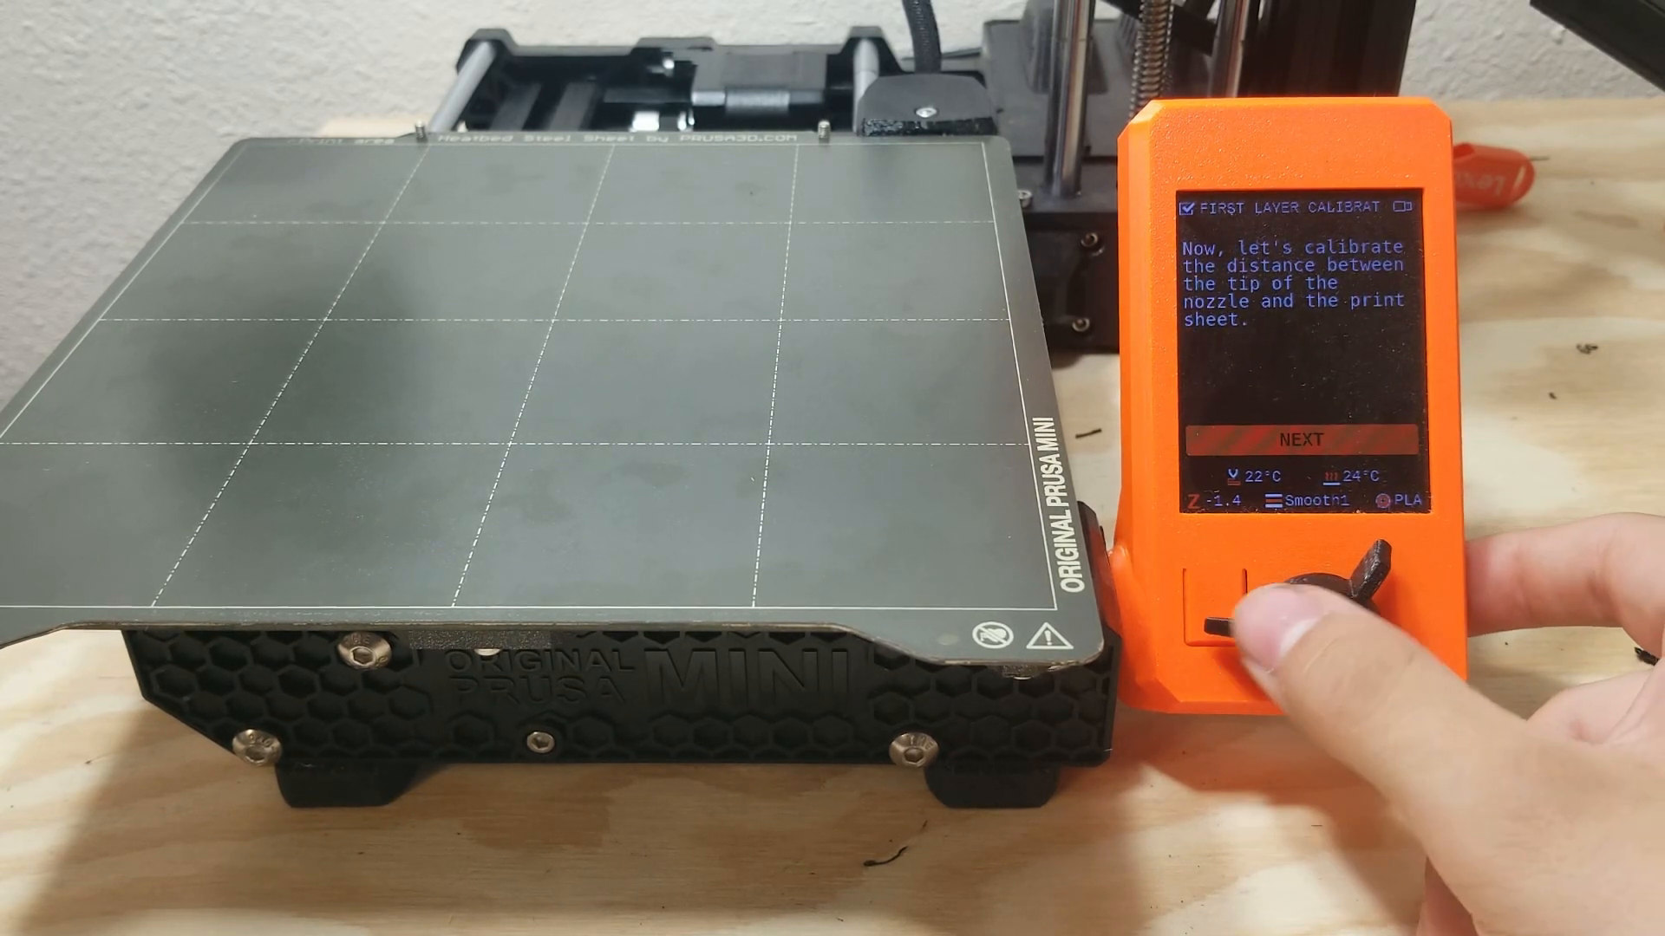